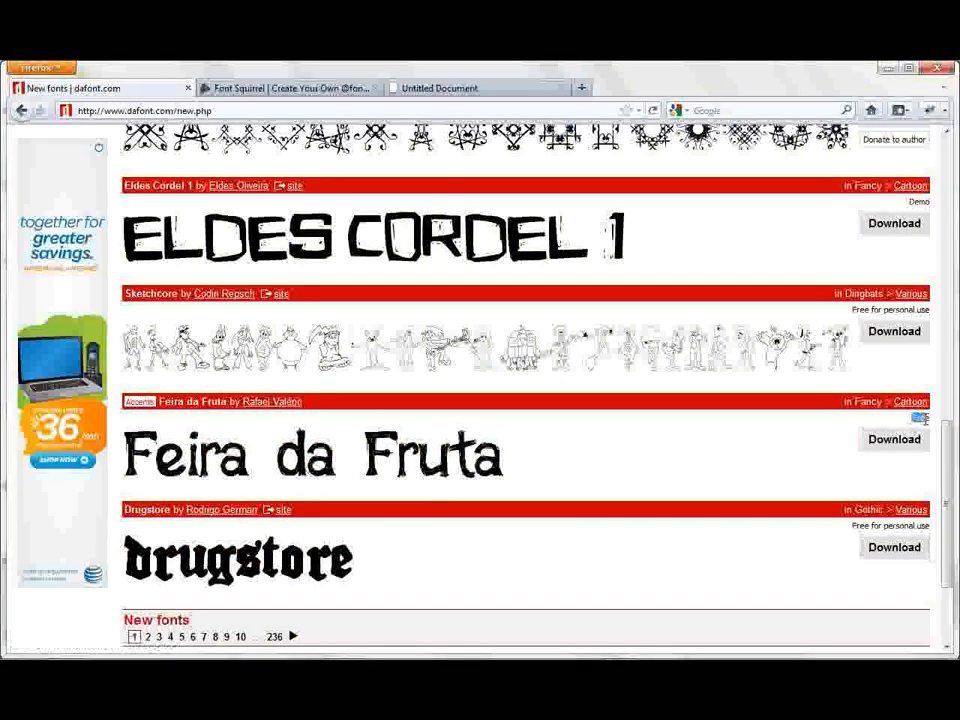
Download the Feira da Fruta font zip from dafont.com and extract its files.
left_click(892, 440)
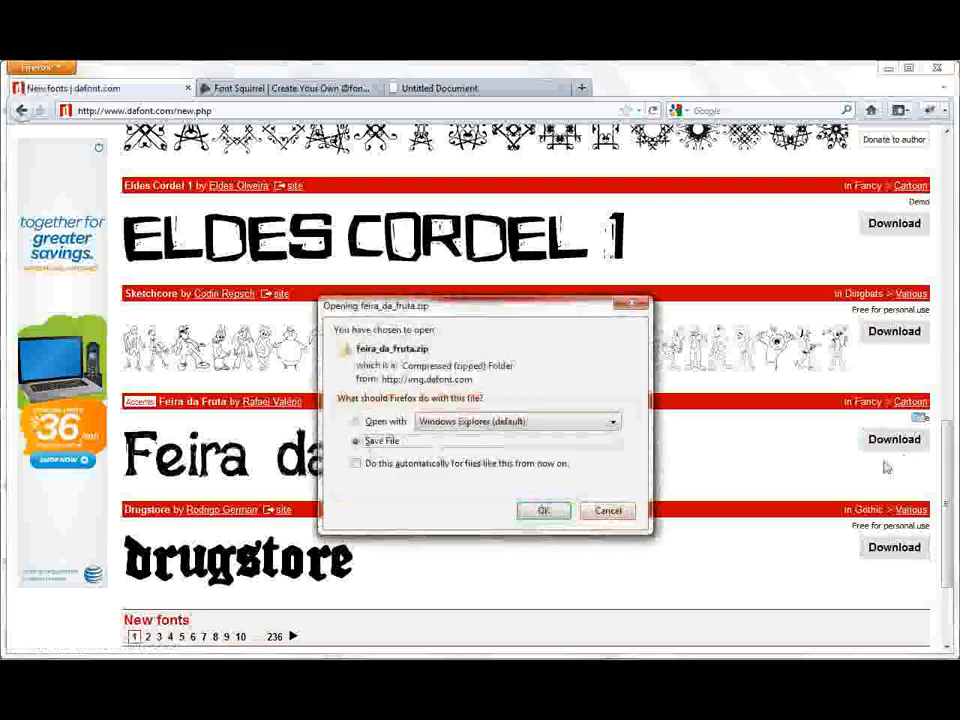
left_click(544, 510)
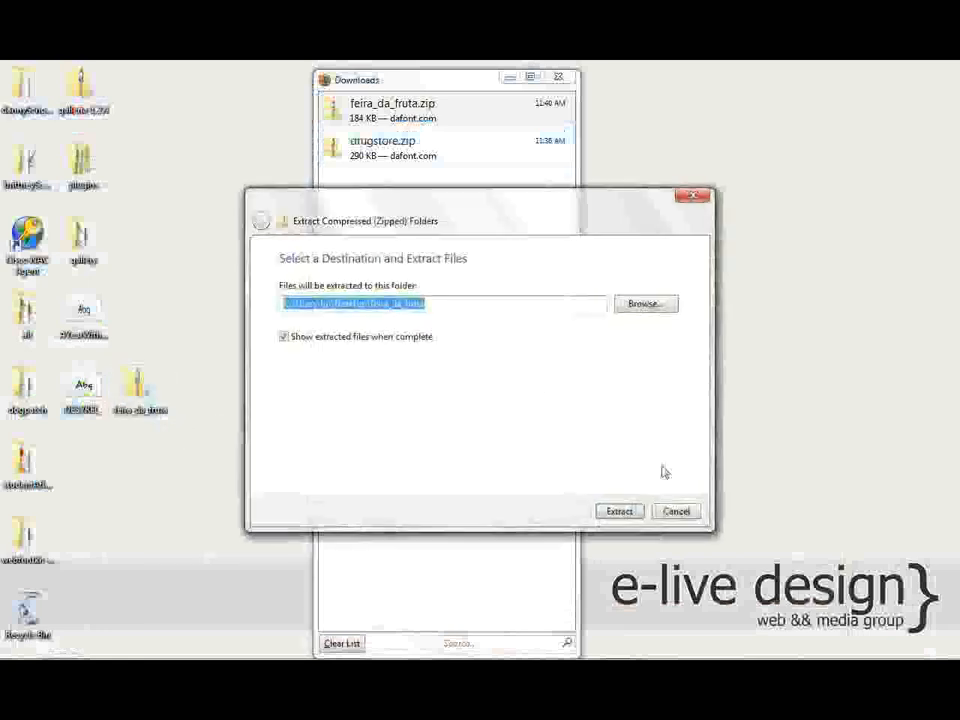
left_click(618, 512)
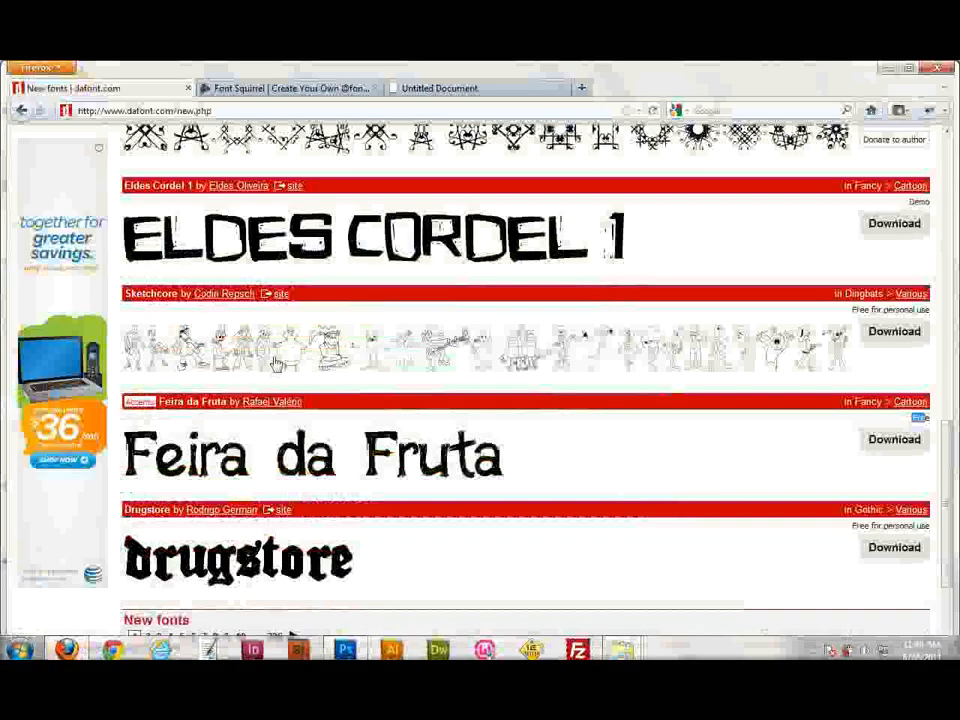
Go to the Font Squirrel home page and browse the featured free fonts.
left_click(290, 88)
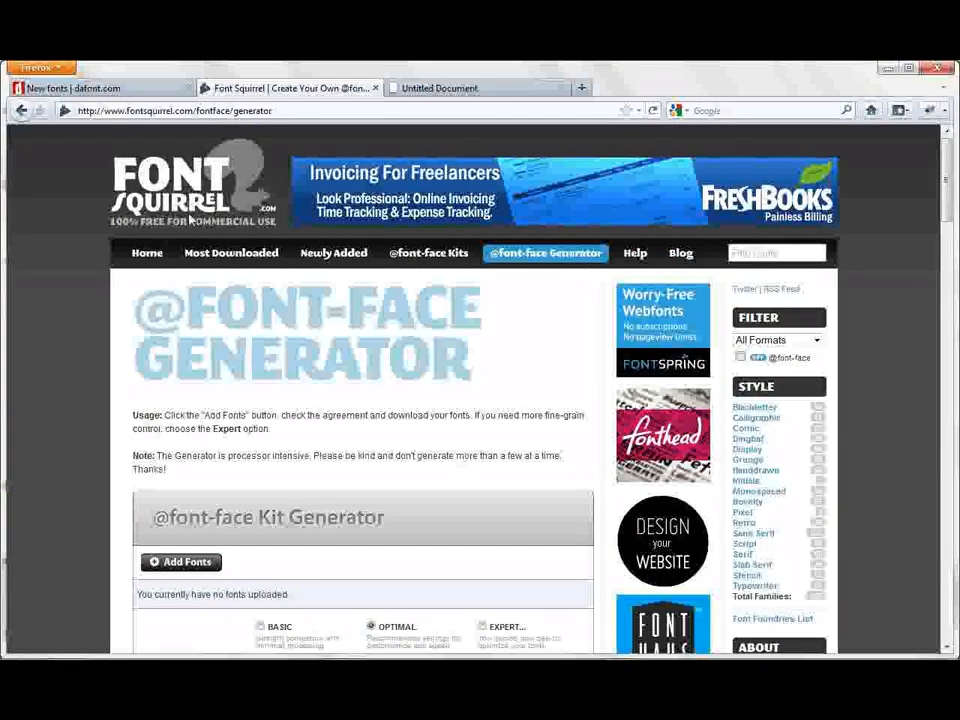
left_click(146, 252)
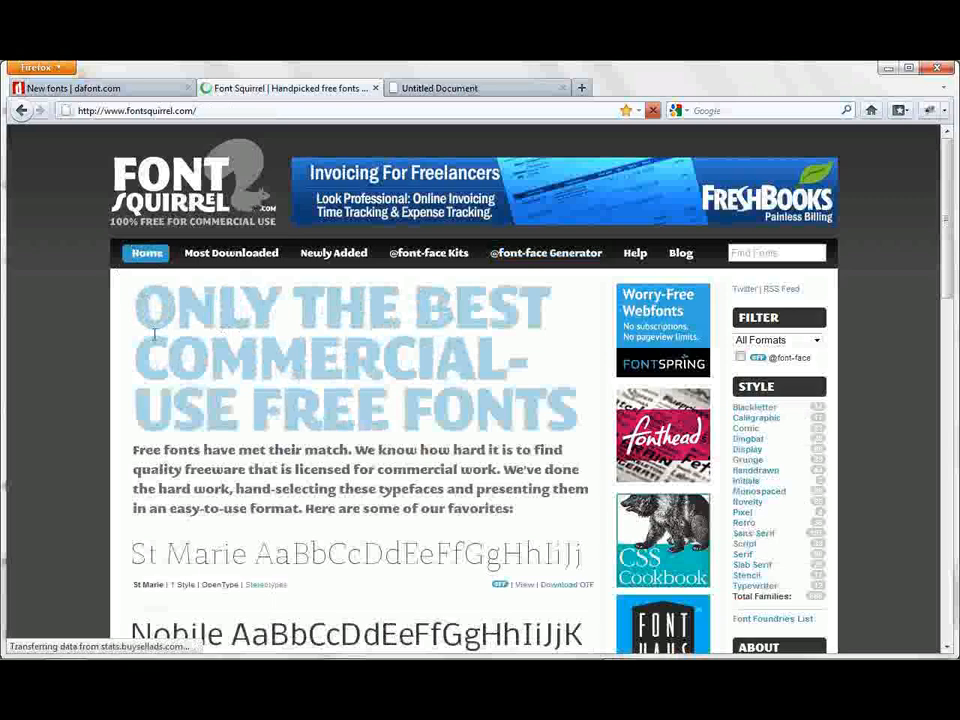
scroll("down", 3)
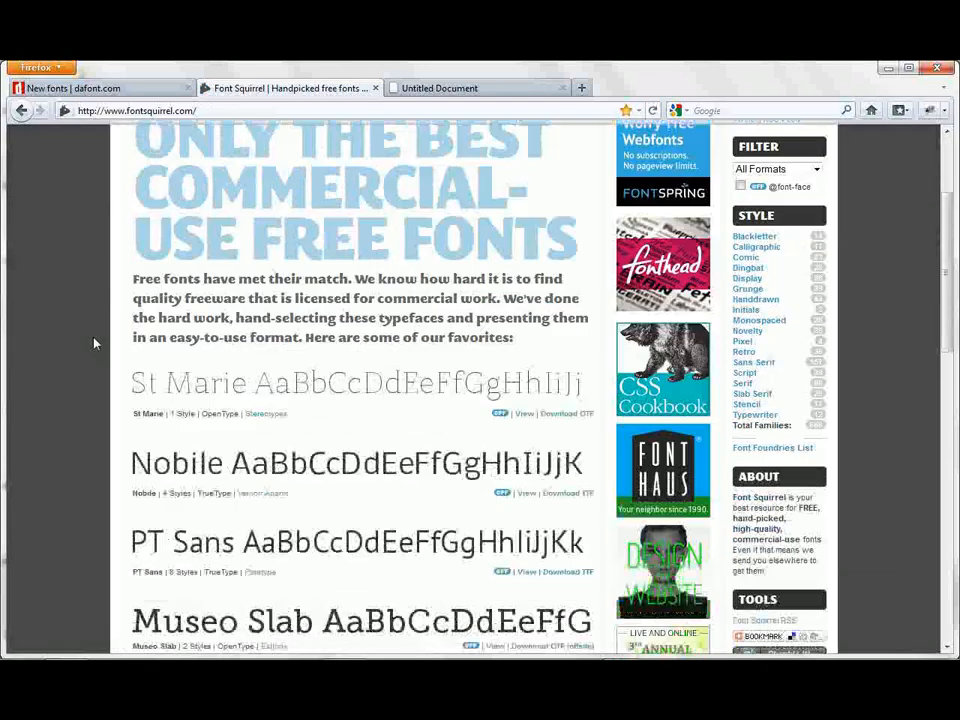
scroll("down", 3)
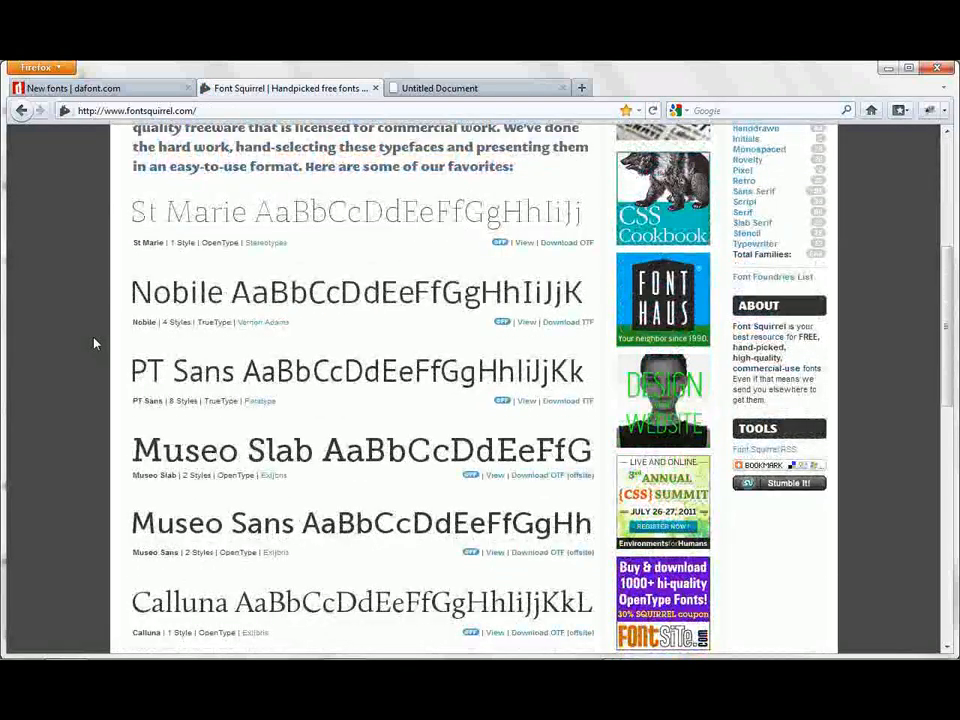
scroll("down", 3)
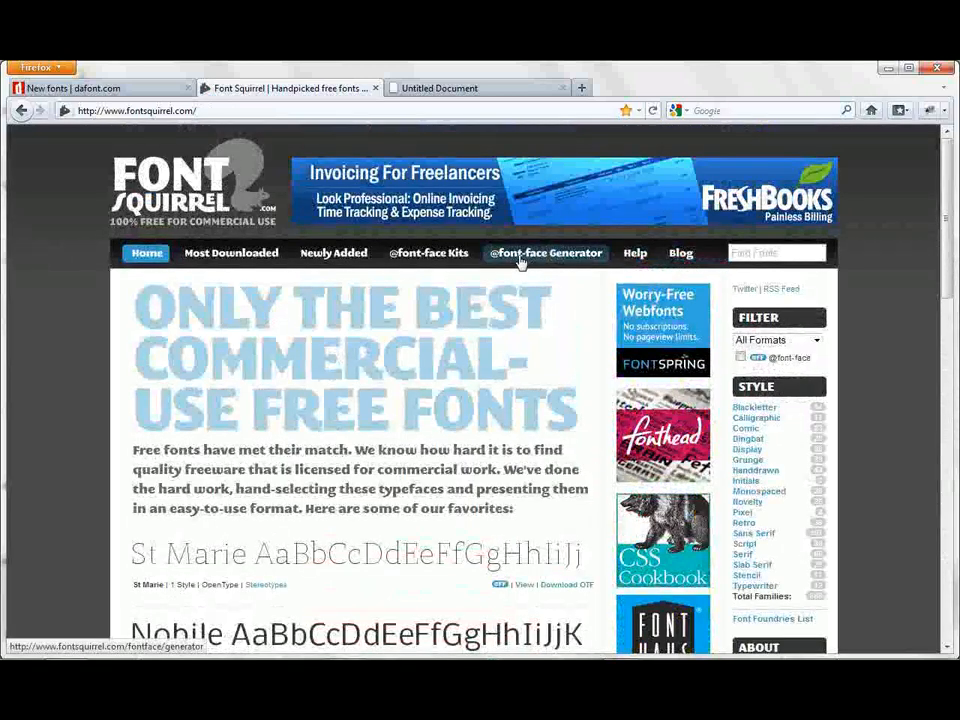
left_click(544, 252)
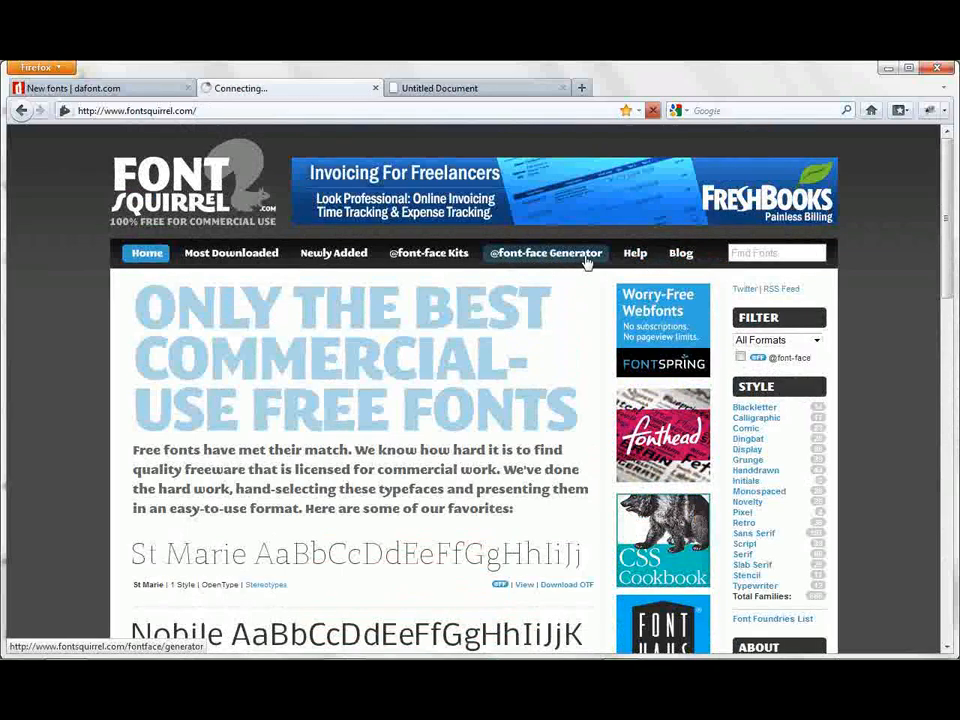
left_click(544, 252)
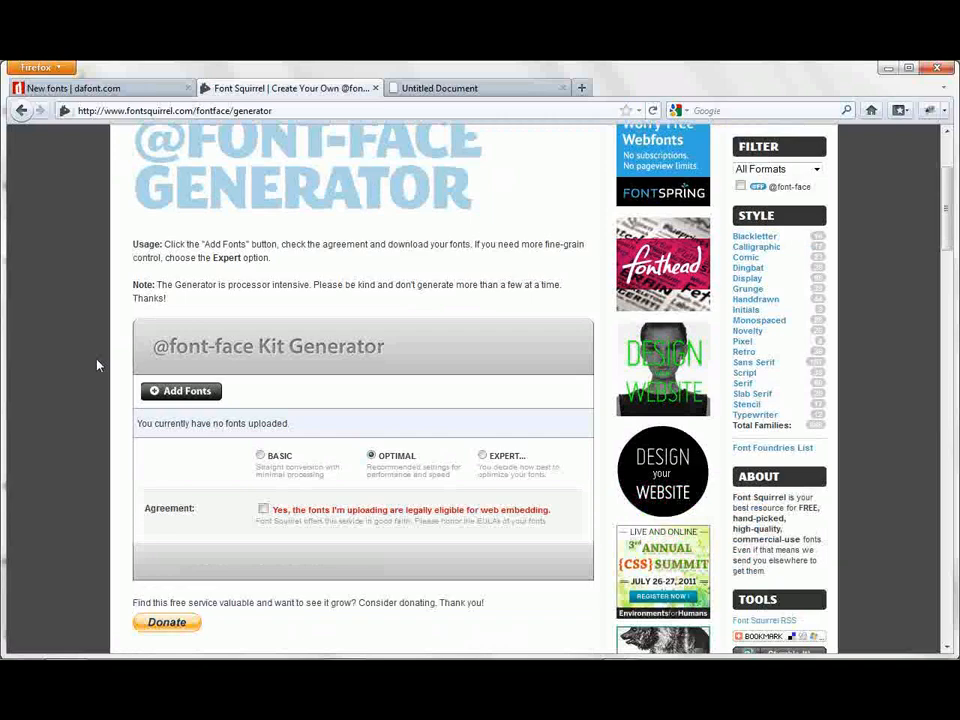
scroll("down", 3)
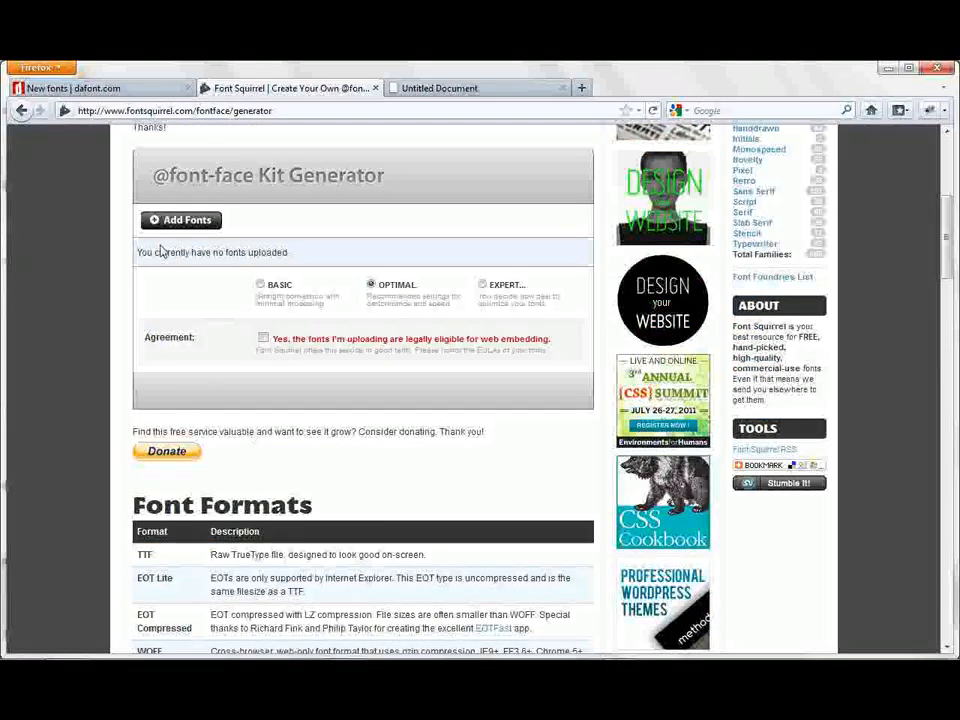
left_click(180, 218)
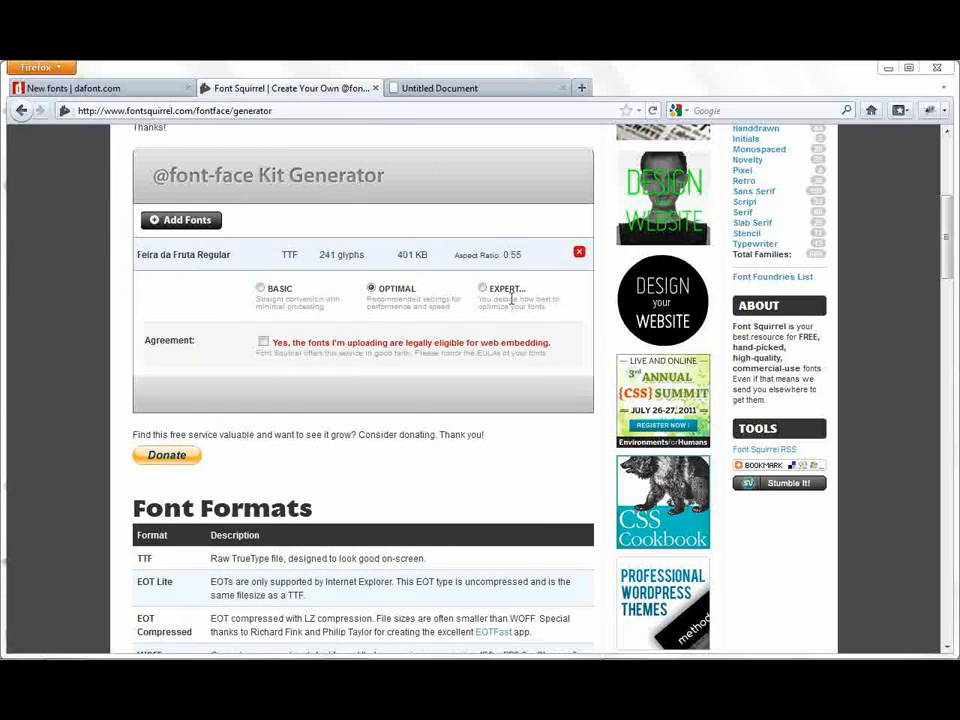
mouse_move(432, 308)
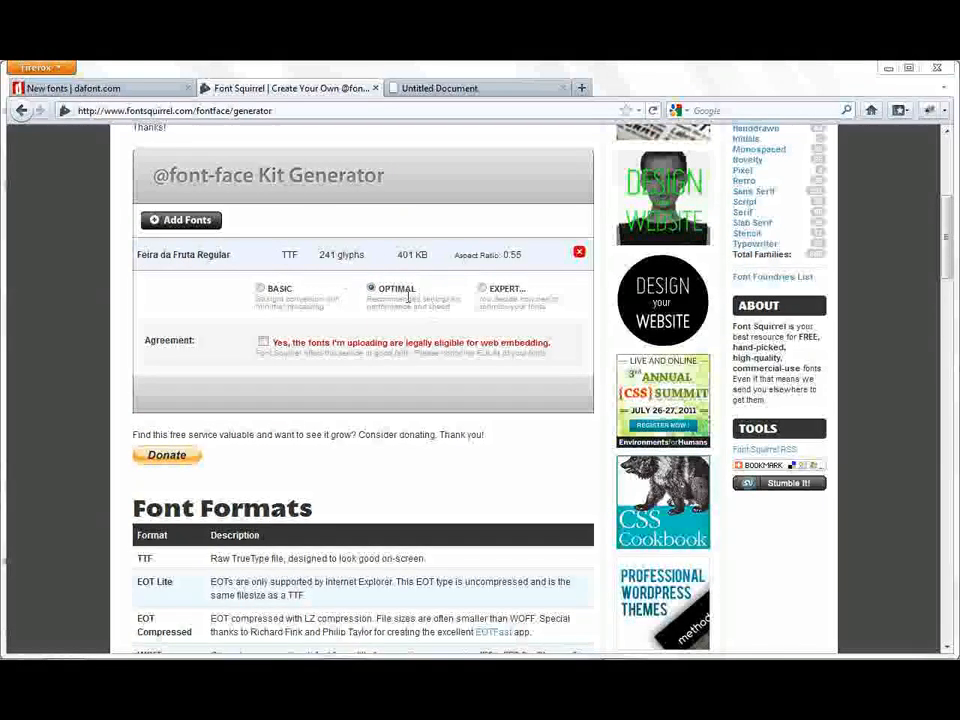
Accept the embedding-eligibility agreement and request the Feira da Fruta webfont kit download.
left_click(264, 344)
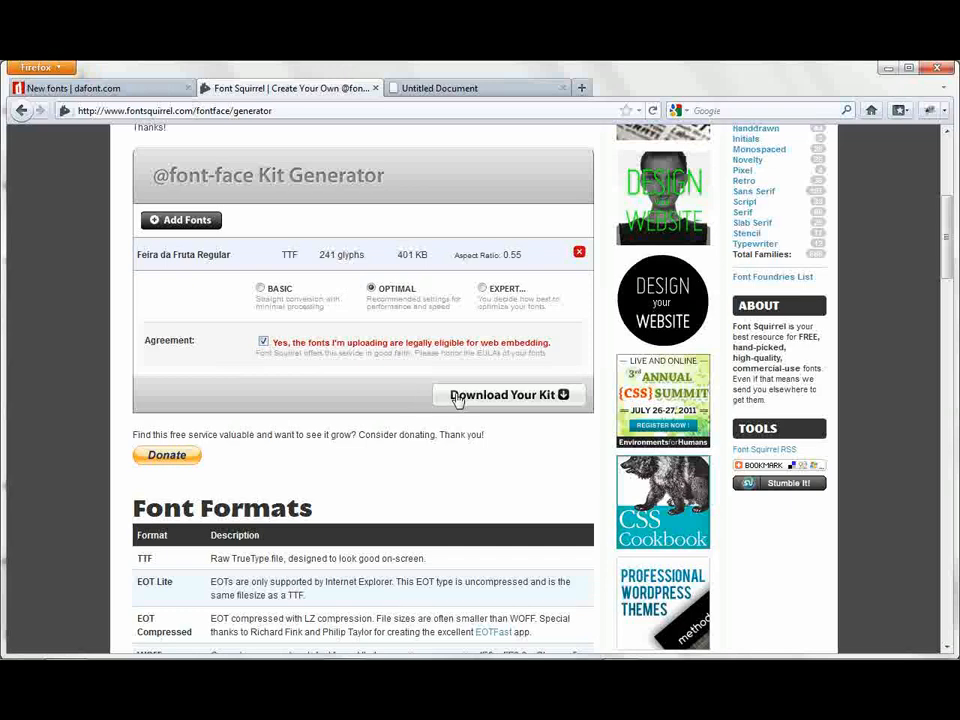
left_click(508, 394)
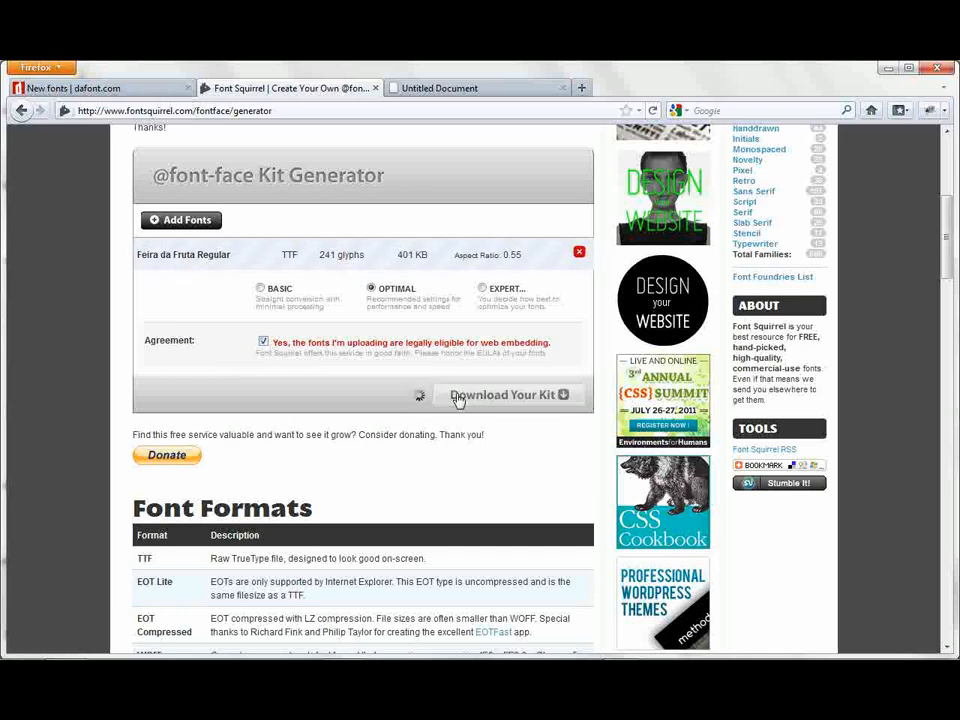
left_click(504, 394)
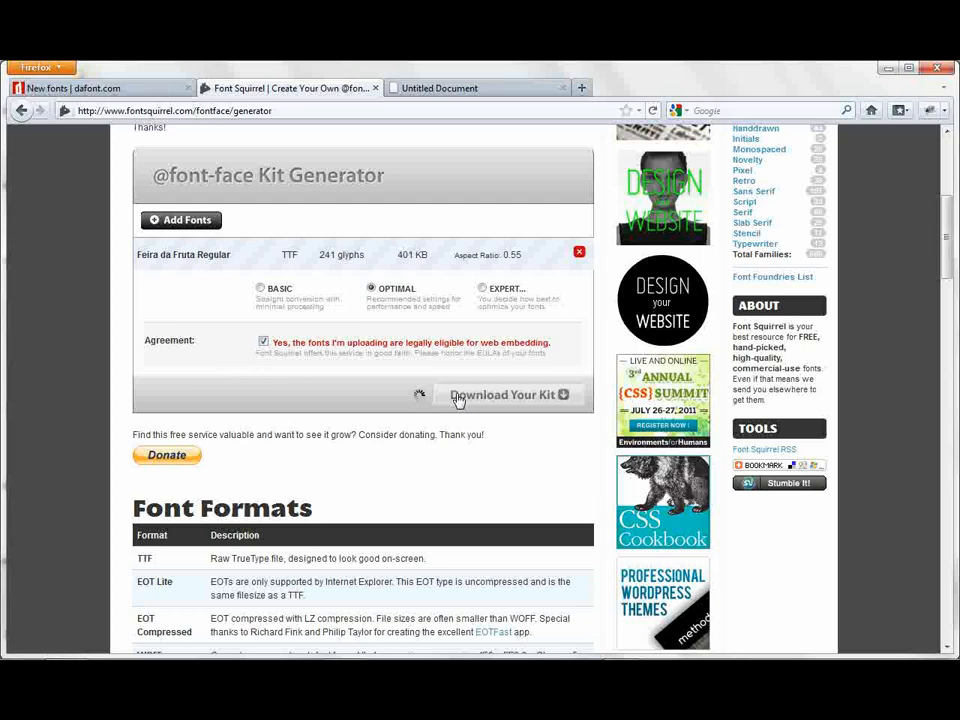
left_click(508, 394)
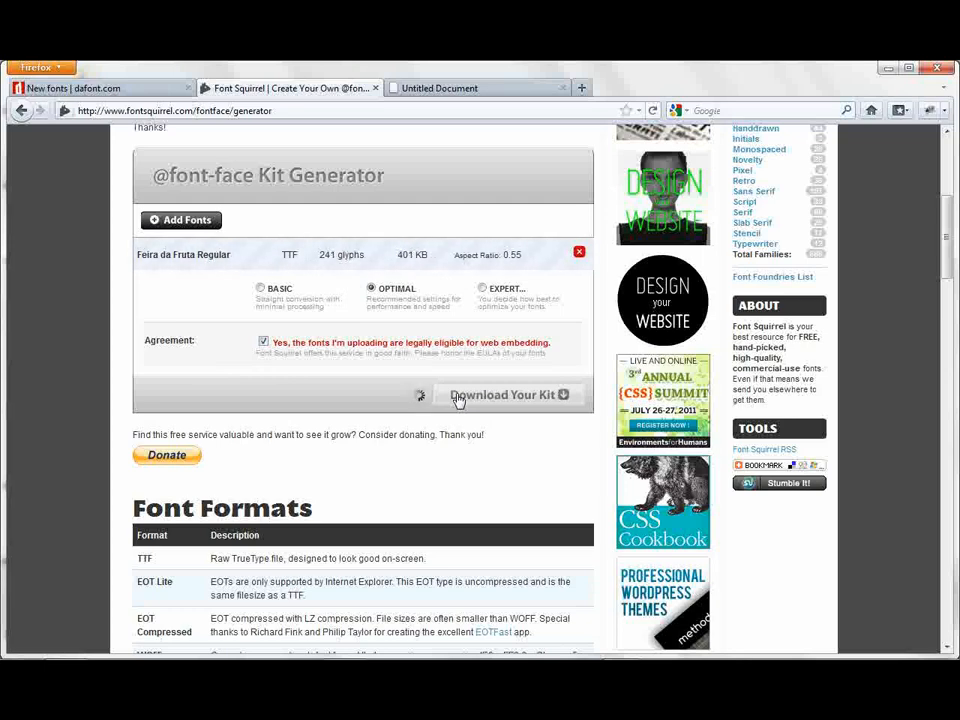
left_click(502, 394)
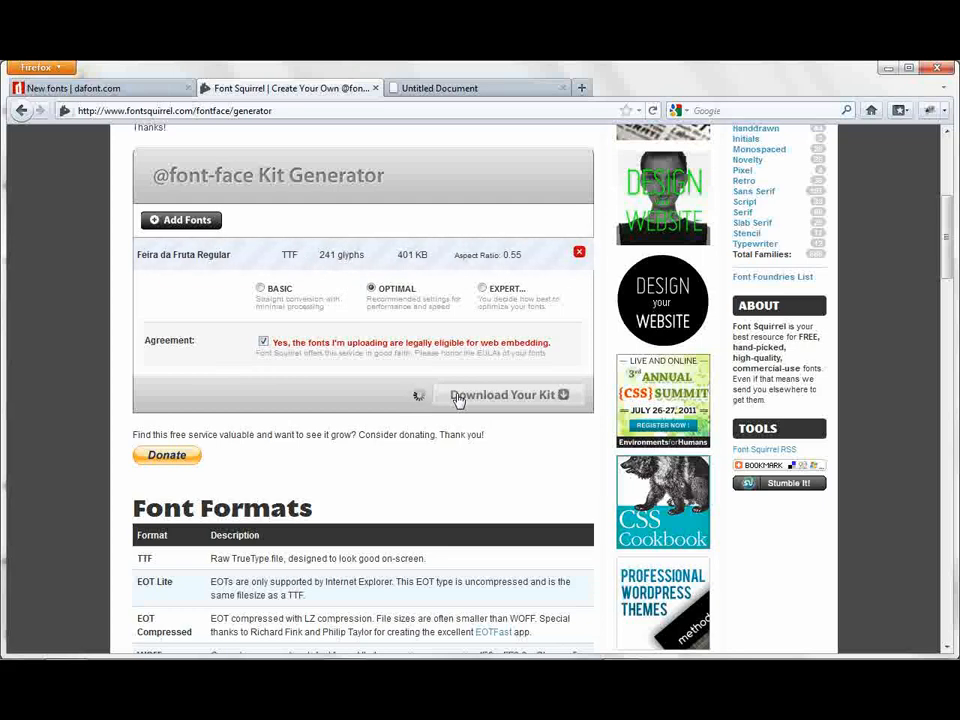
left_click(504, 394)
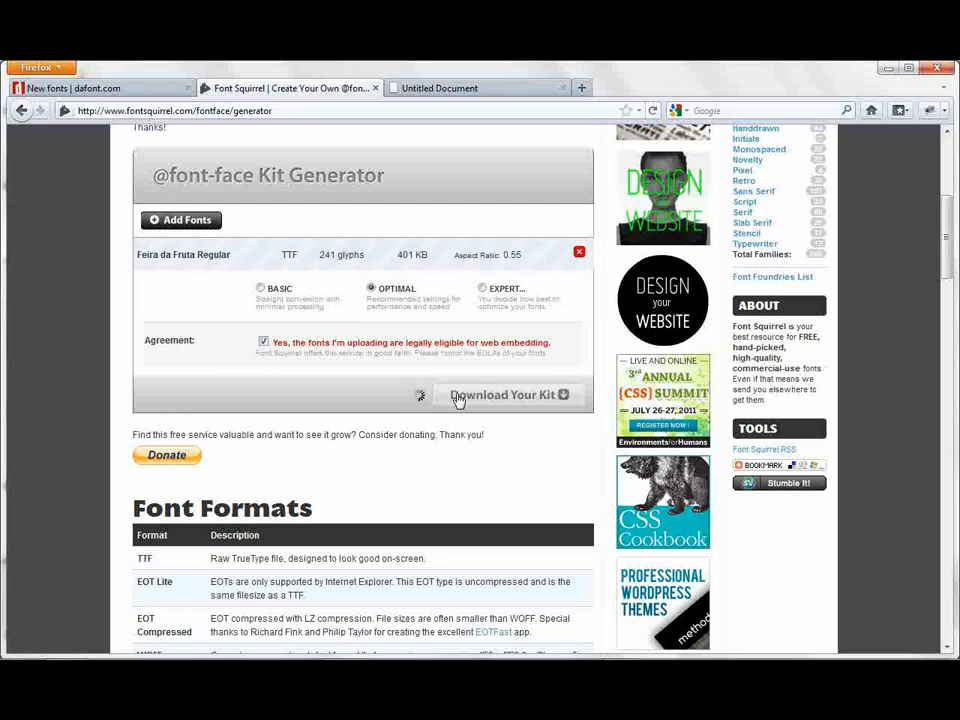
left_click(500, 394)
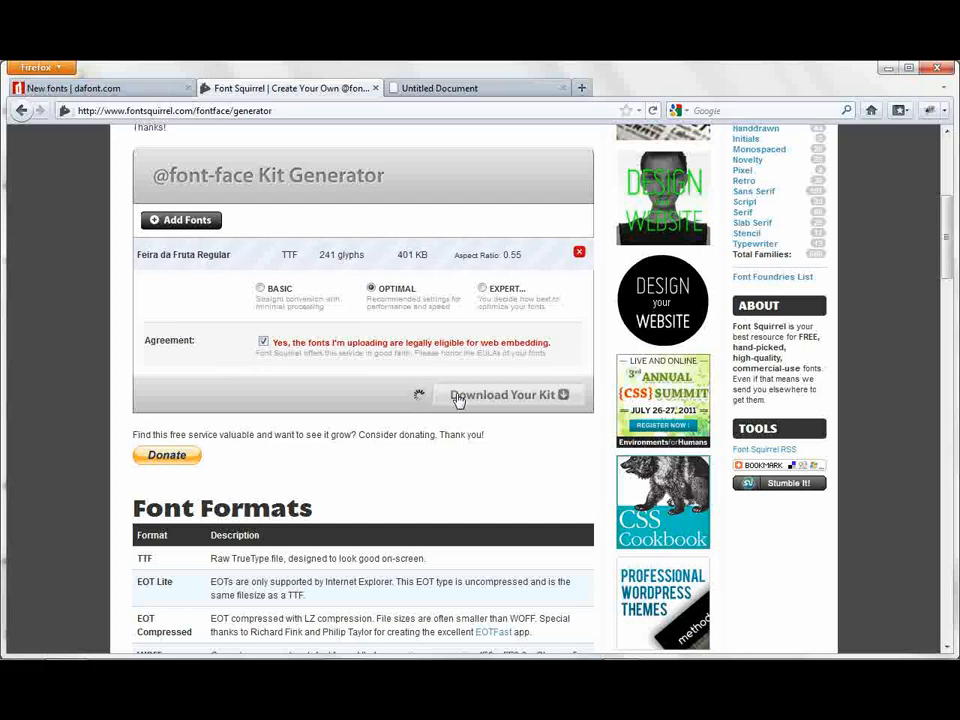
left_click(504, 394)
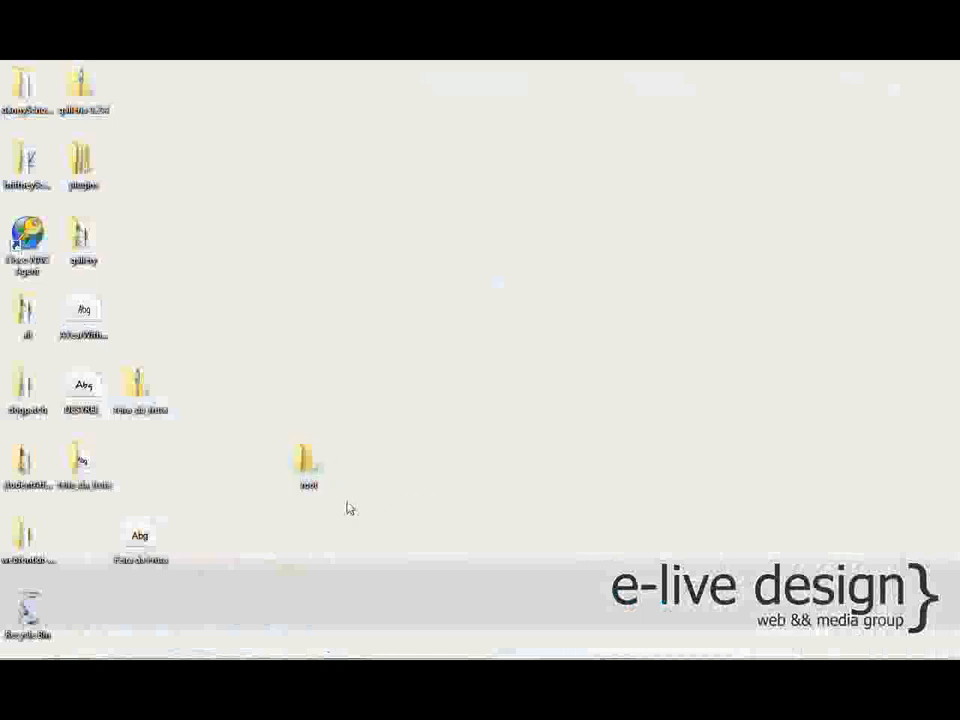
Open the empty project folder from the desktop in Windows Explorer.
double_click(308, 464)
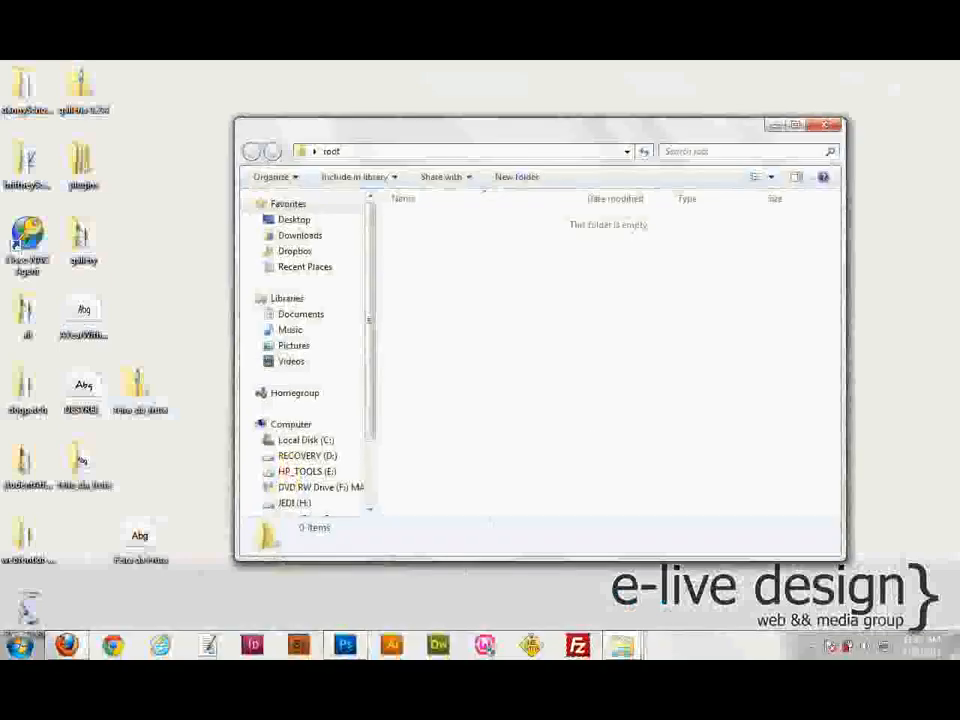
left_click(436, 644)
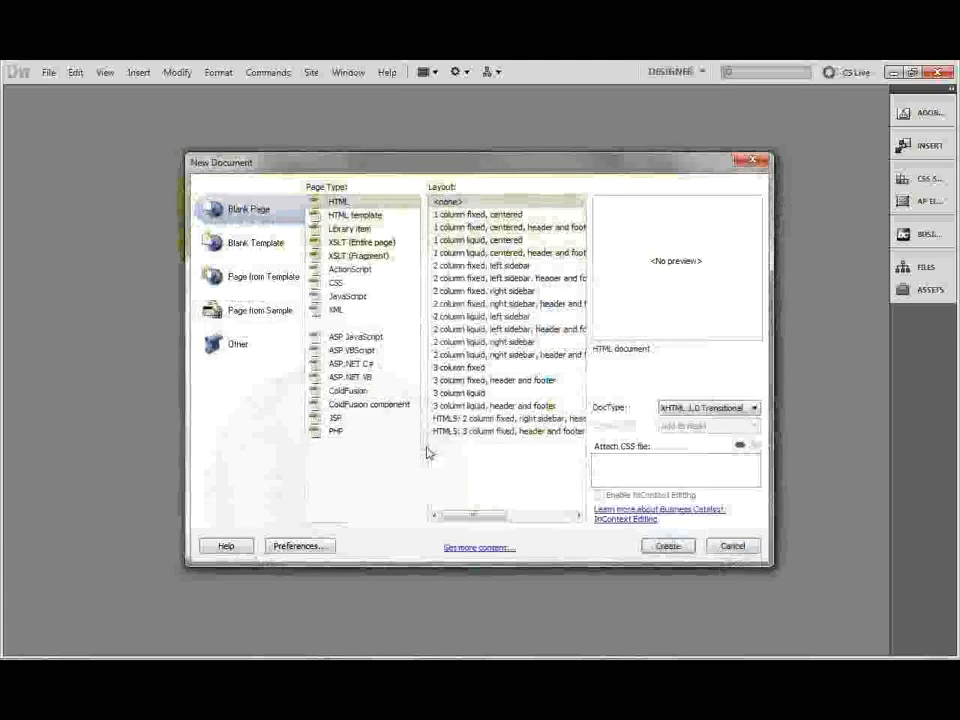
Create a 1 column fixed, centered, header and footer HTML page and save it as index.html.
left_click(486, 216)
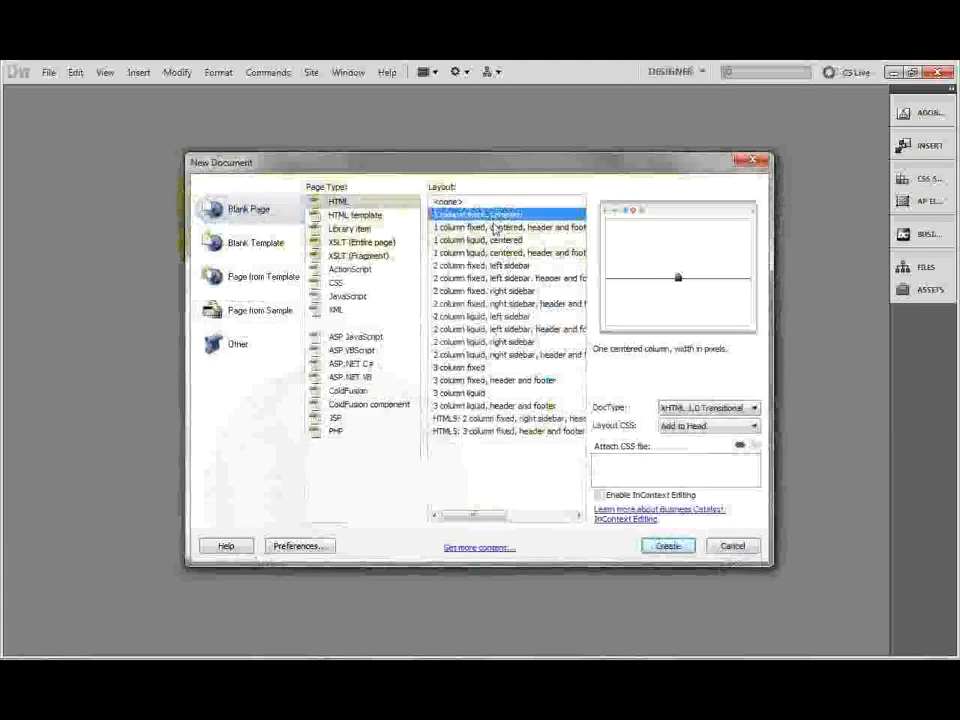
left_click(504, 226)
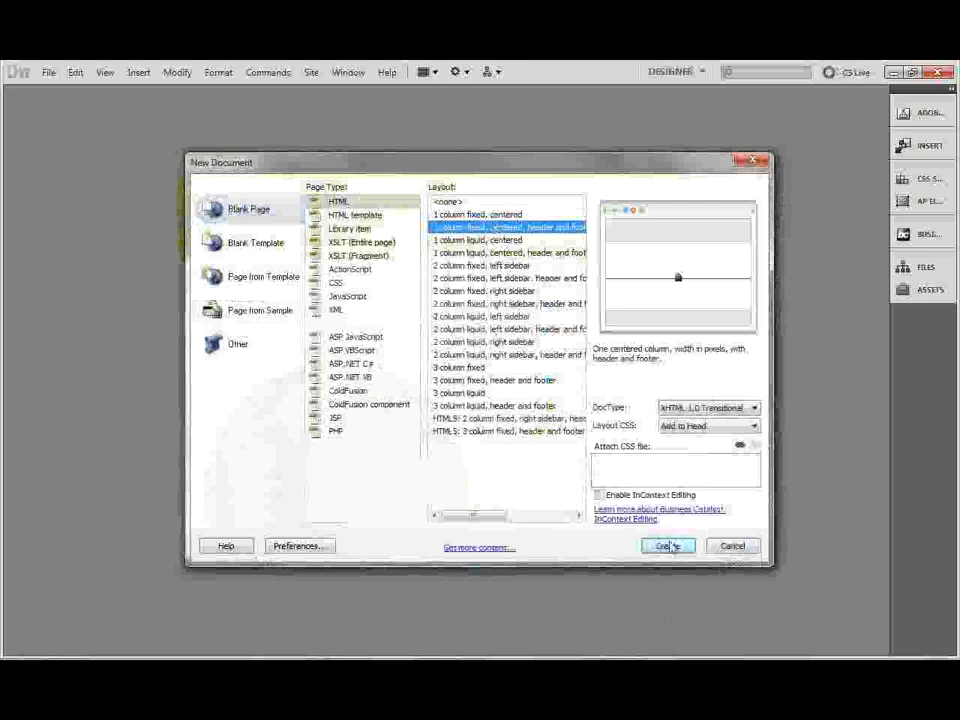
left_click(668, 544)
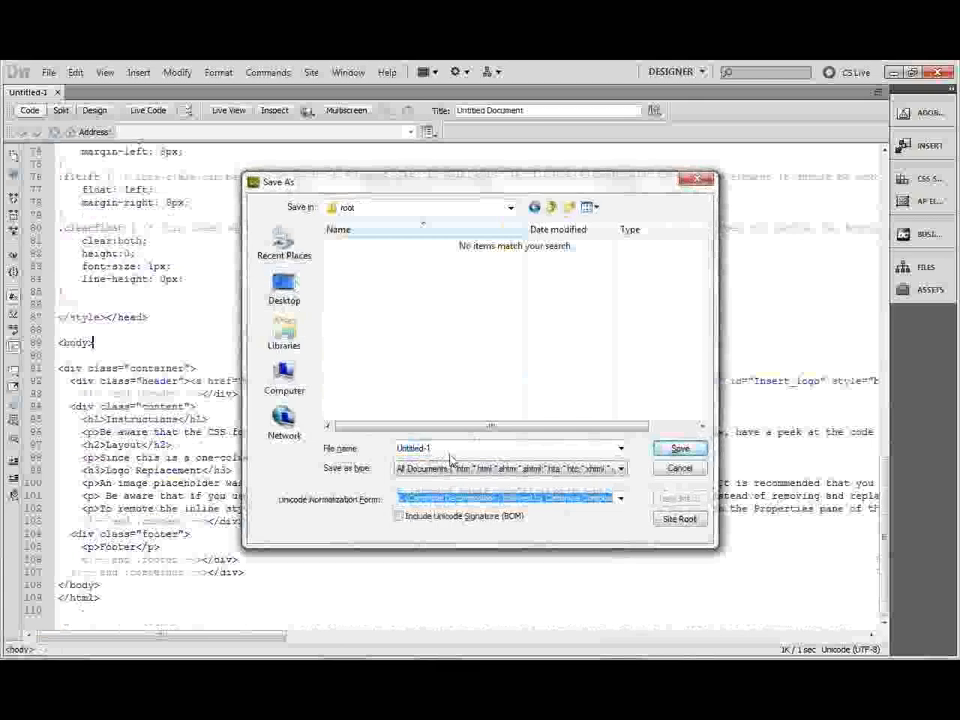
type("index.html")
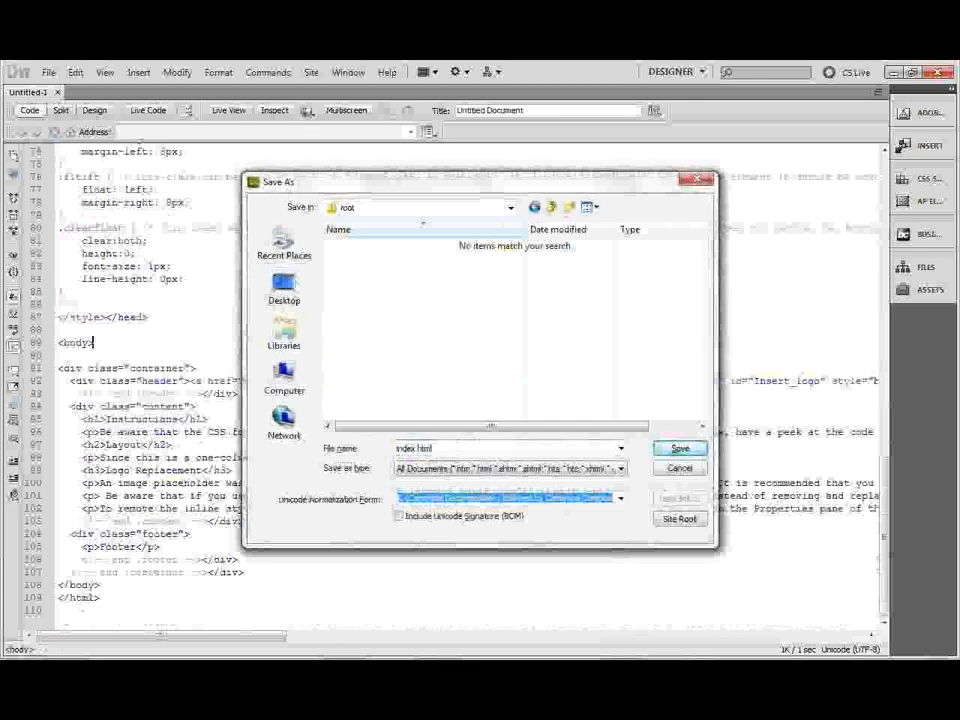
left_click(680, 448)
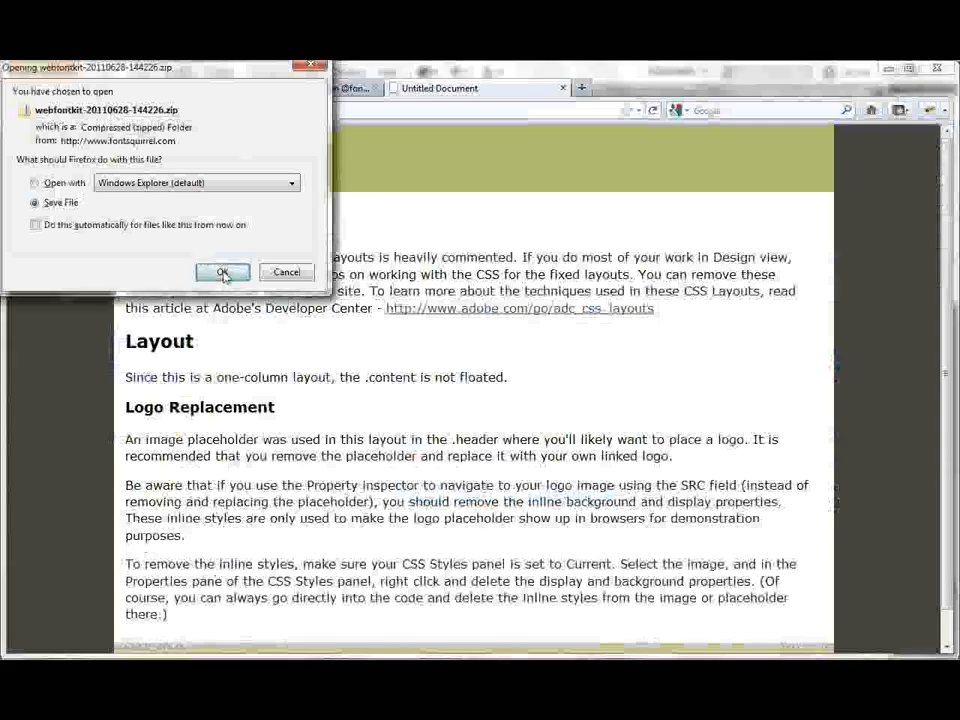
Save the Font Squirrel webfont kit zip in Firefox.
left_click(222, 272)
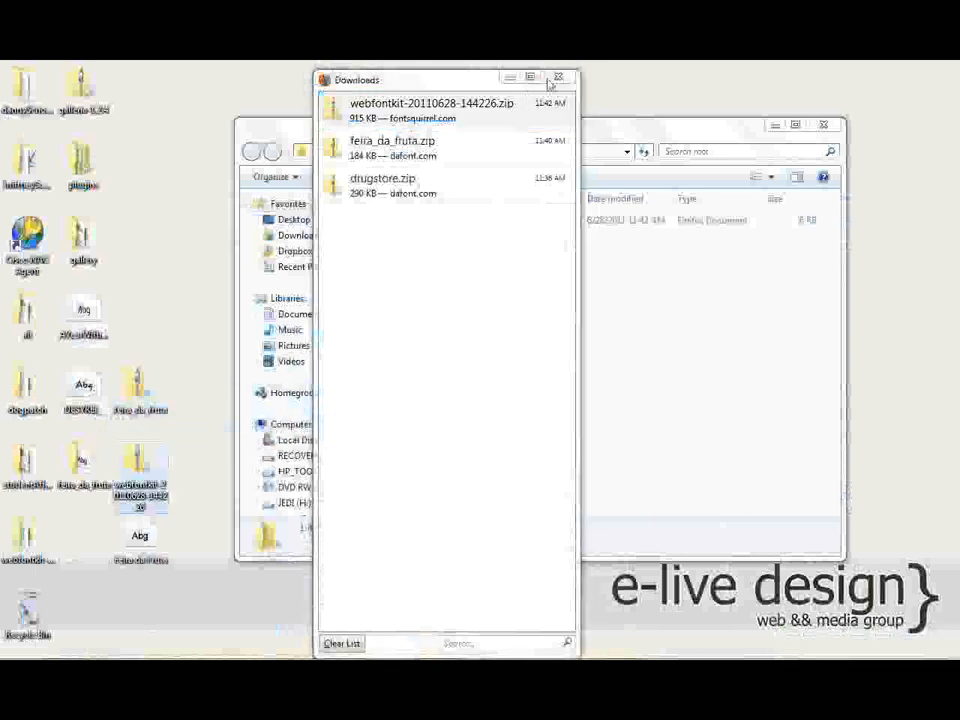
Extract the webfont kit zip and select its four feira_da_fruta-webfont files and stylesheet.
right_click(140, 476)
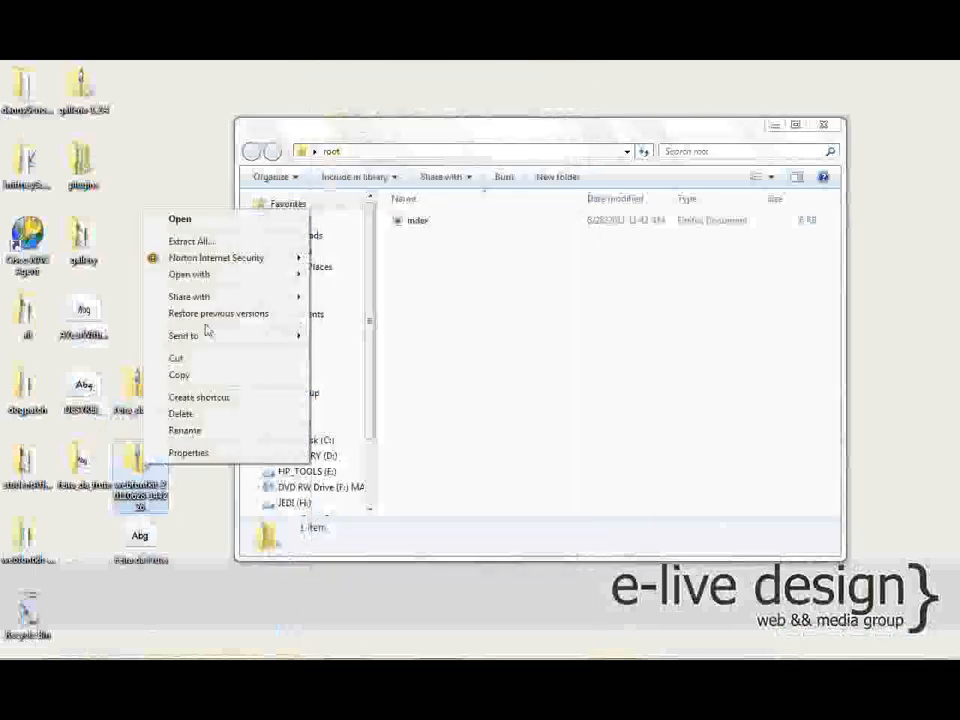
left_click(192, 240)
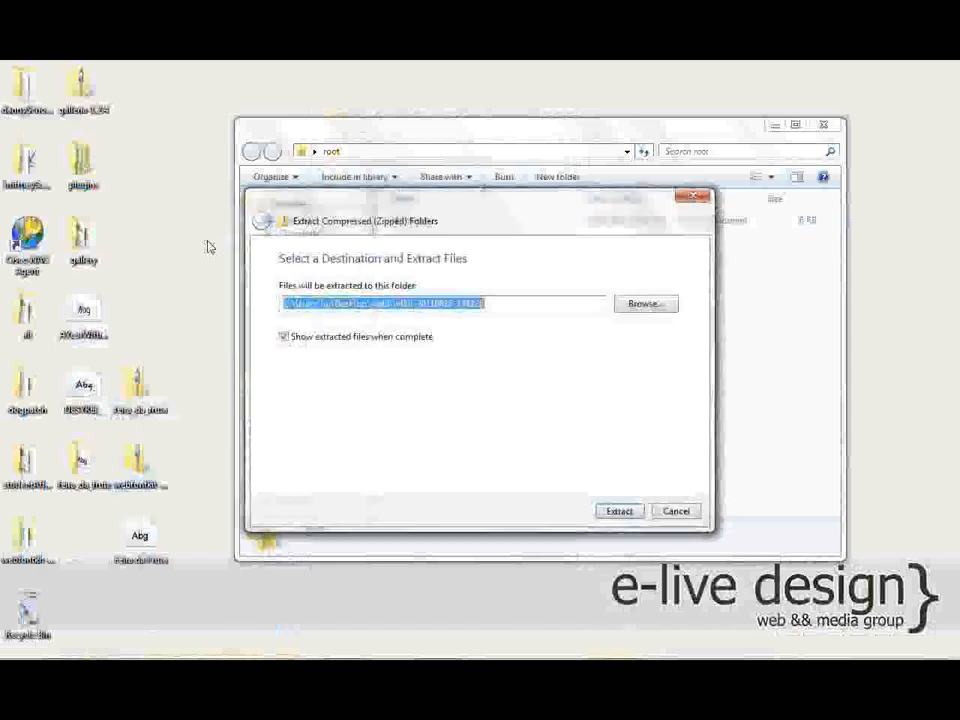
left_click(618, 512)
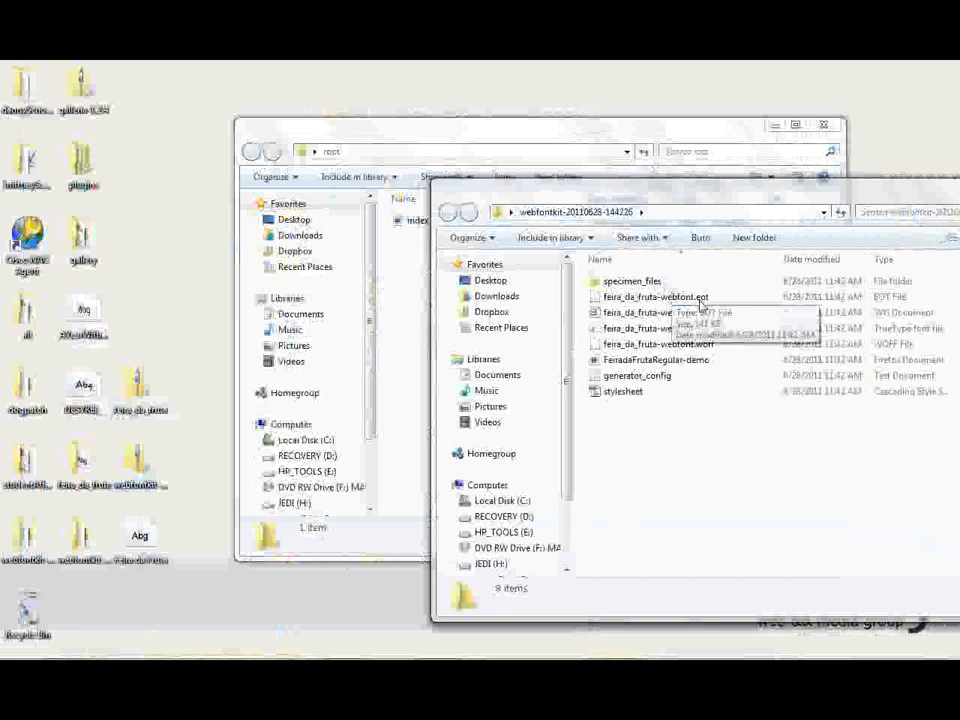
left_click(656, 296)
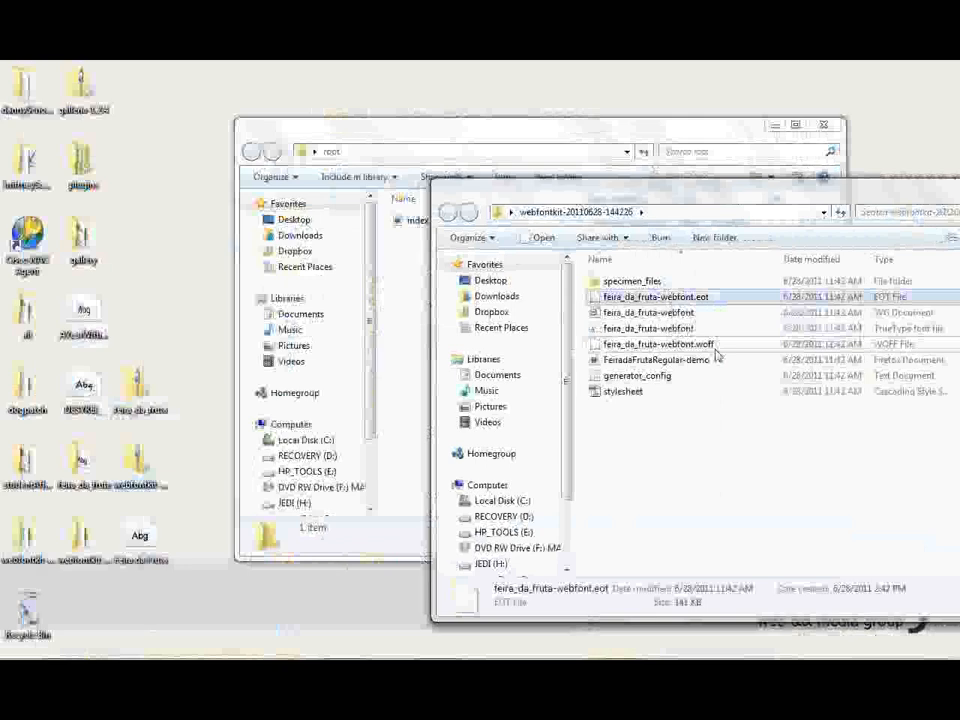
left_click(656, 344)
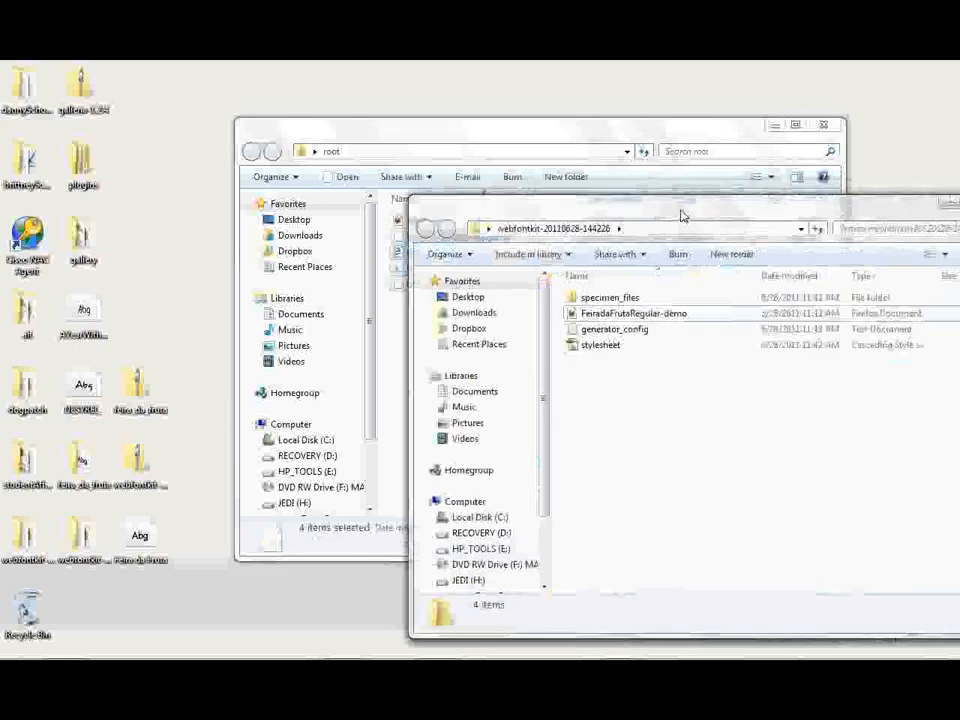
left_click(600, 344)
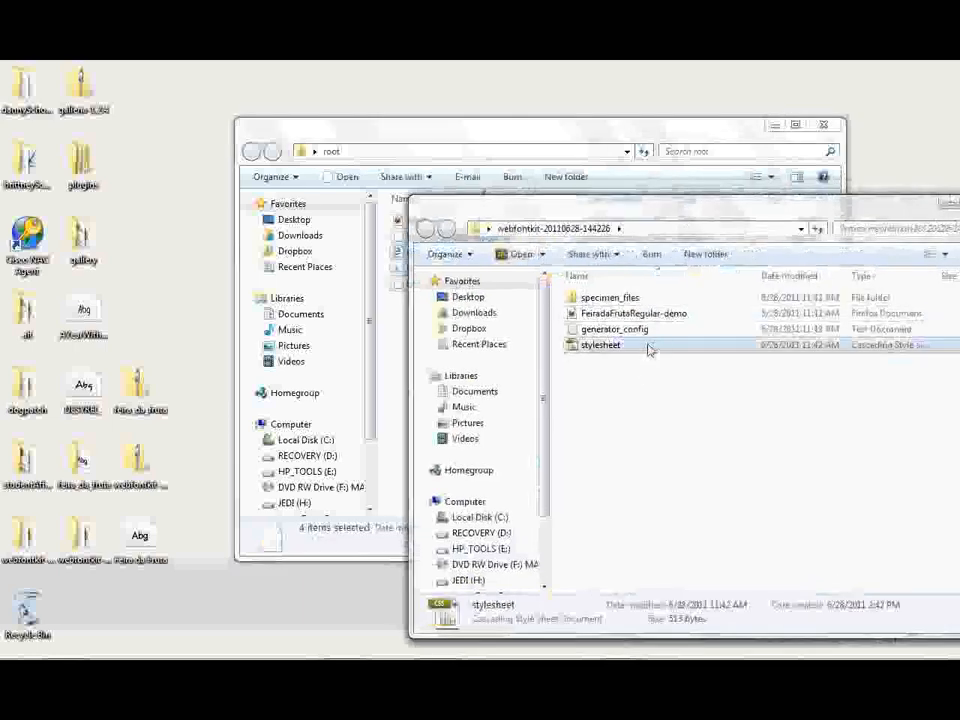
double_click(600, 344)
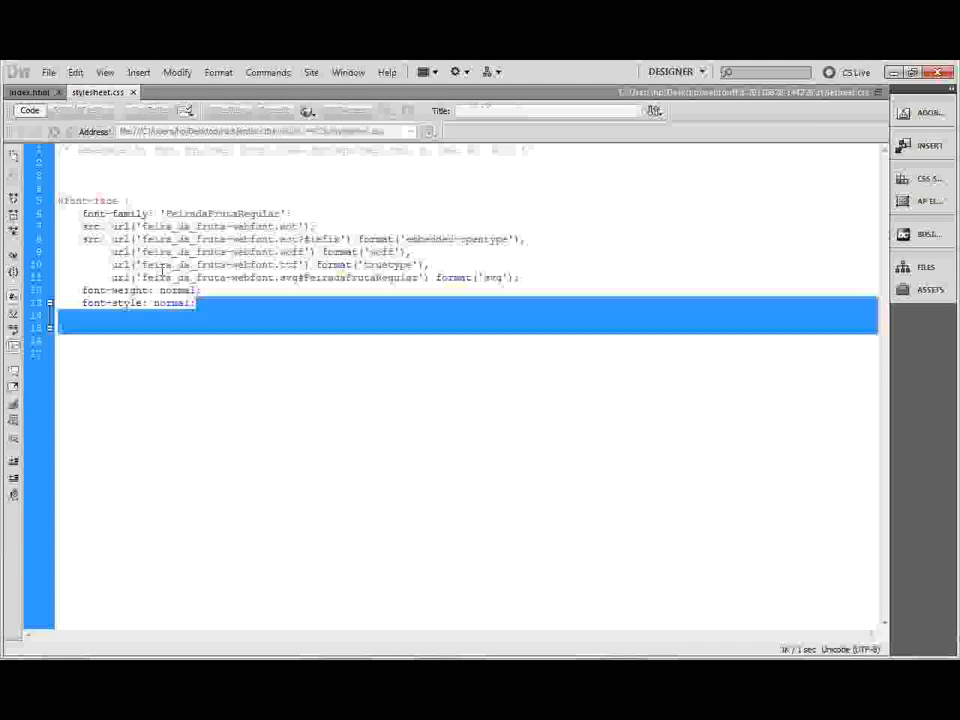
left_click(328, 312)
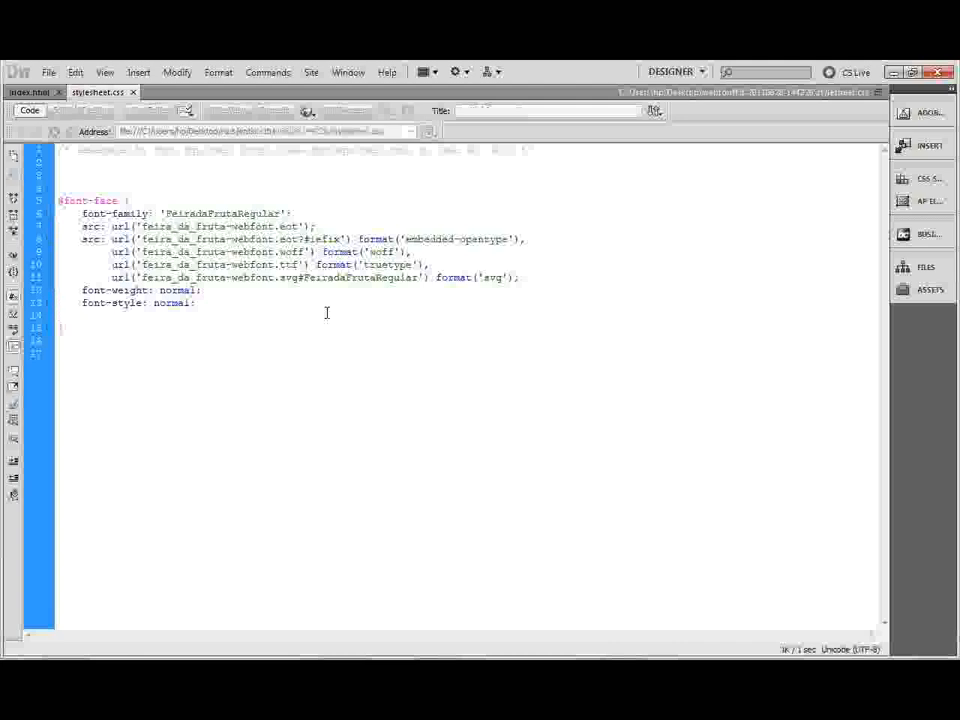
triple_click(136, 304)
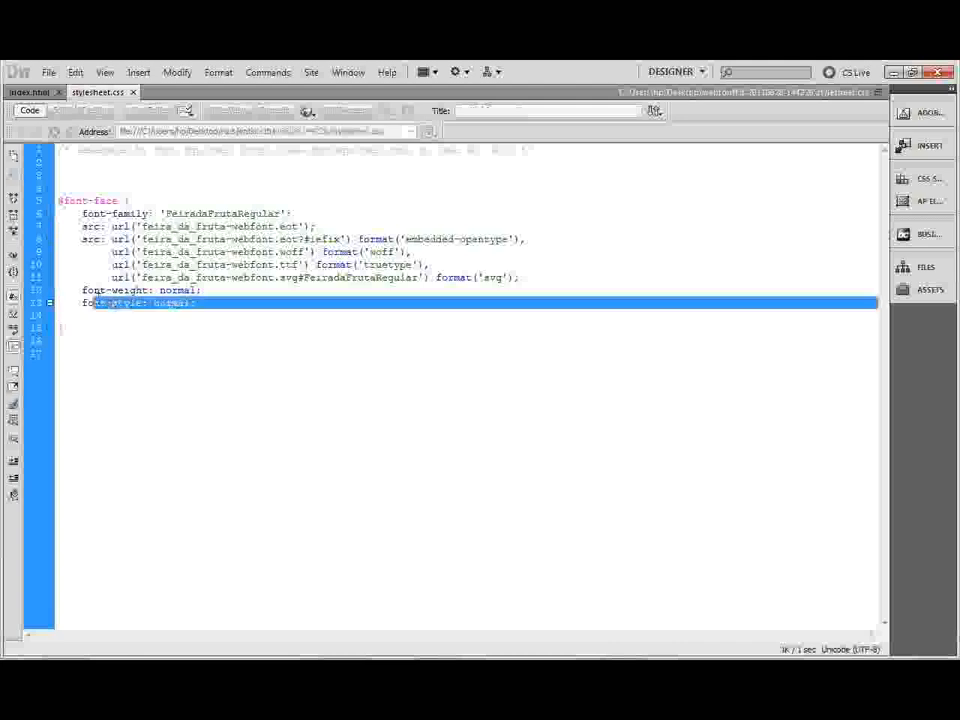
key("ctrl+a")
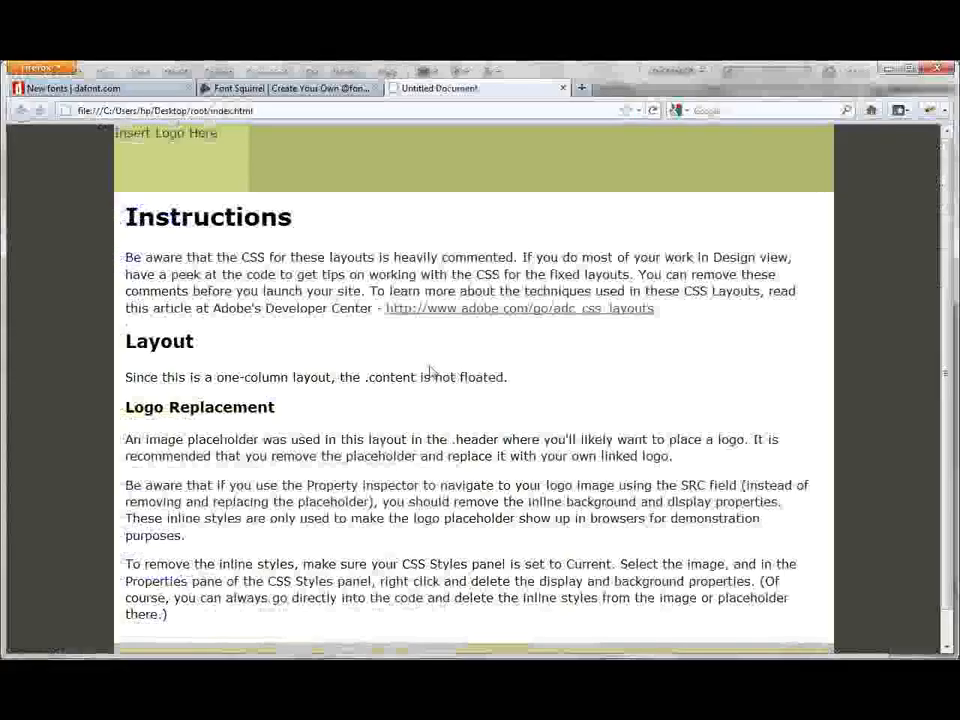
mouse_move(372, 476)
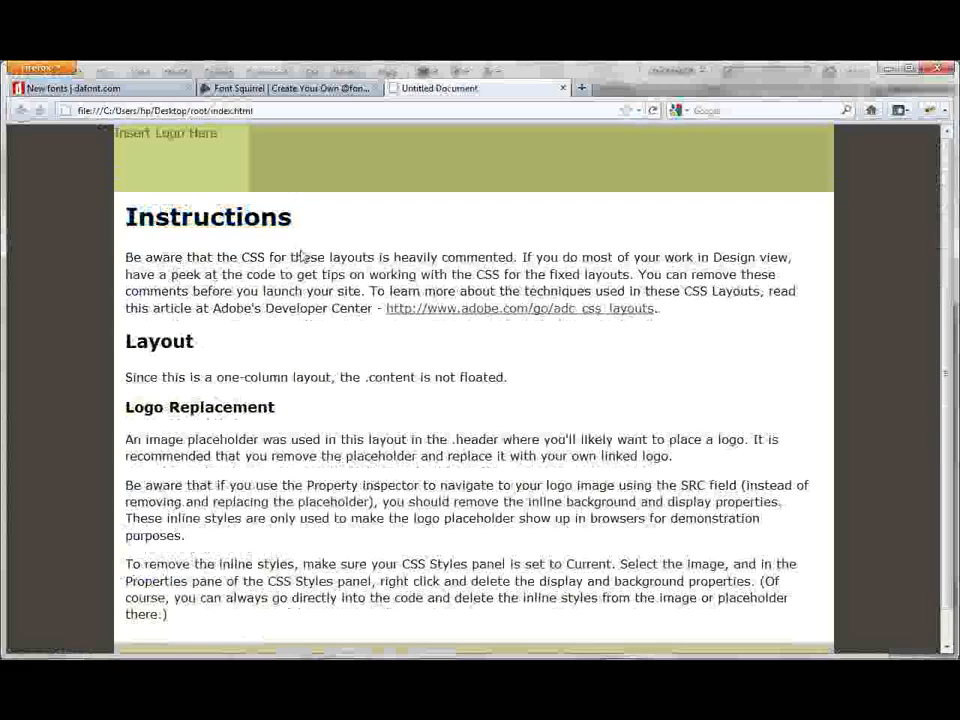
Switch to Firefox to view the index.html preview.
key("alt+tab")
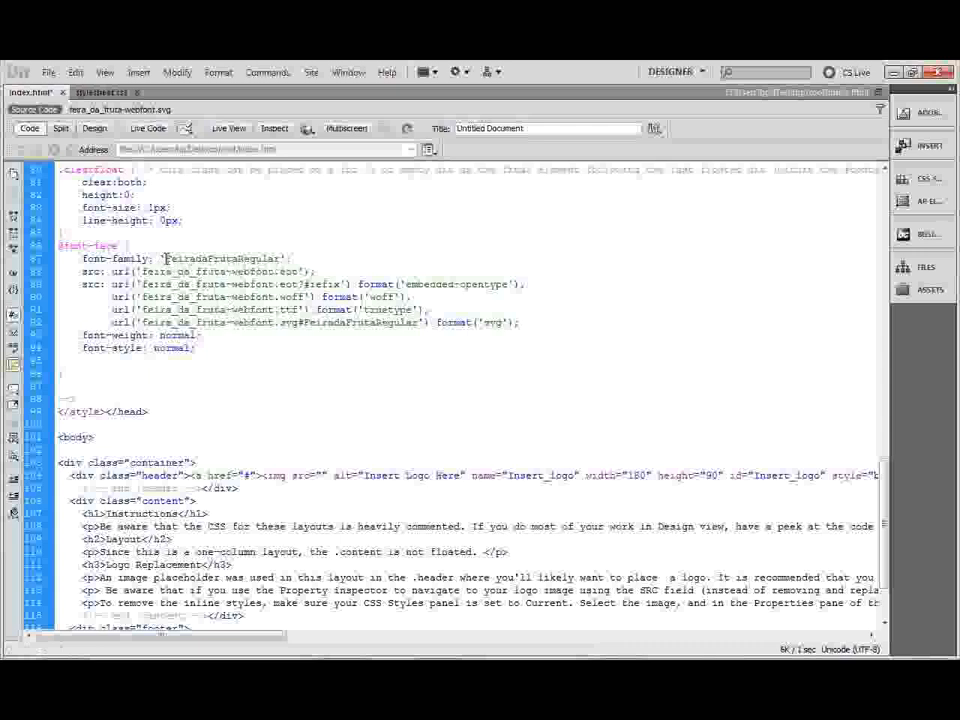
Inline-style the Instructions h1 with font-family FeiradaFrutaRegular and font-size 3em via code hints.
double_click(222, 258)
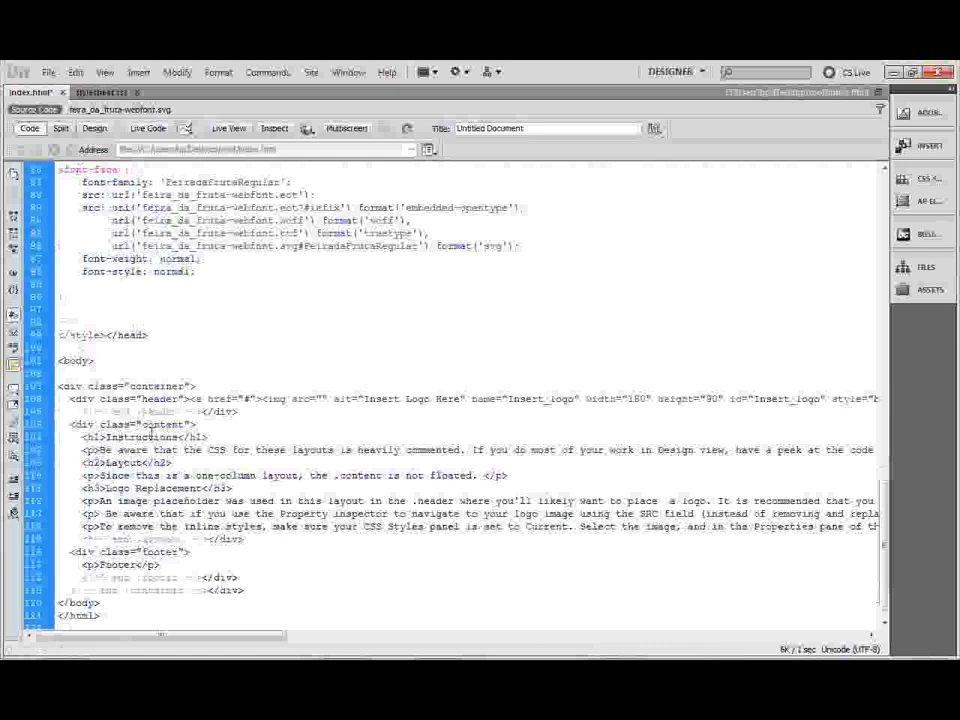
left_click_drag(80, 448, 284, 448)
type(" style=\"font-family: FeiradaFrutaRegular\"")
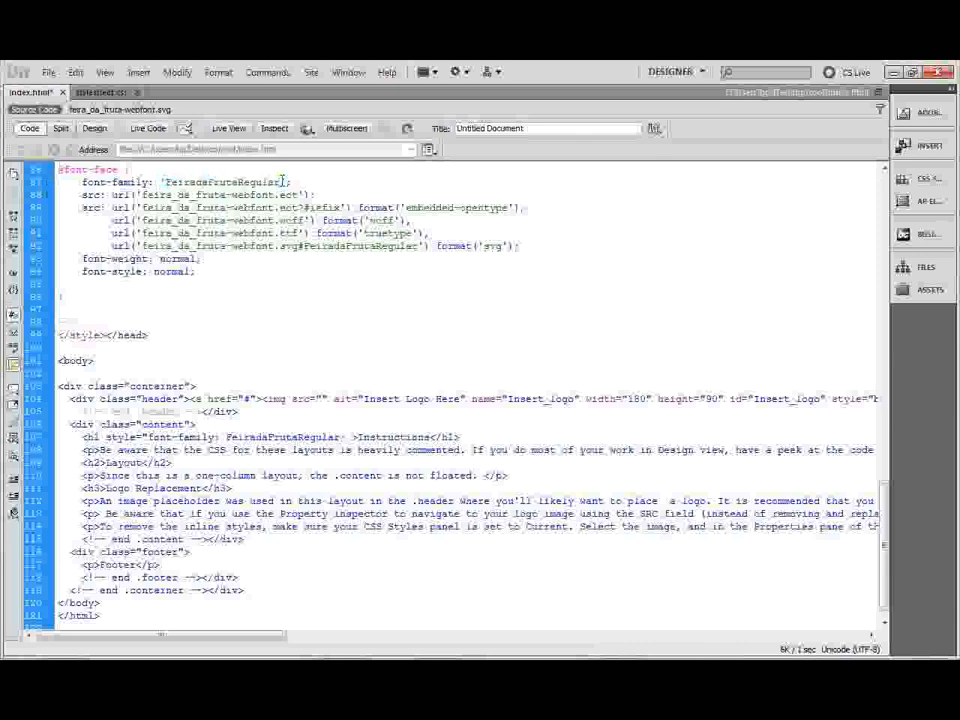
double_click(220, 180)
type("; ")
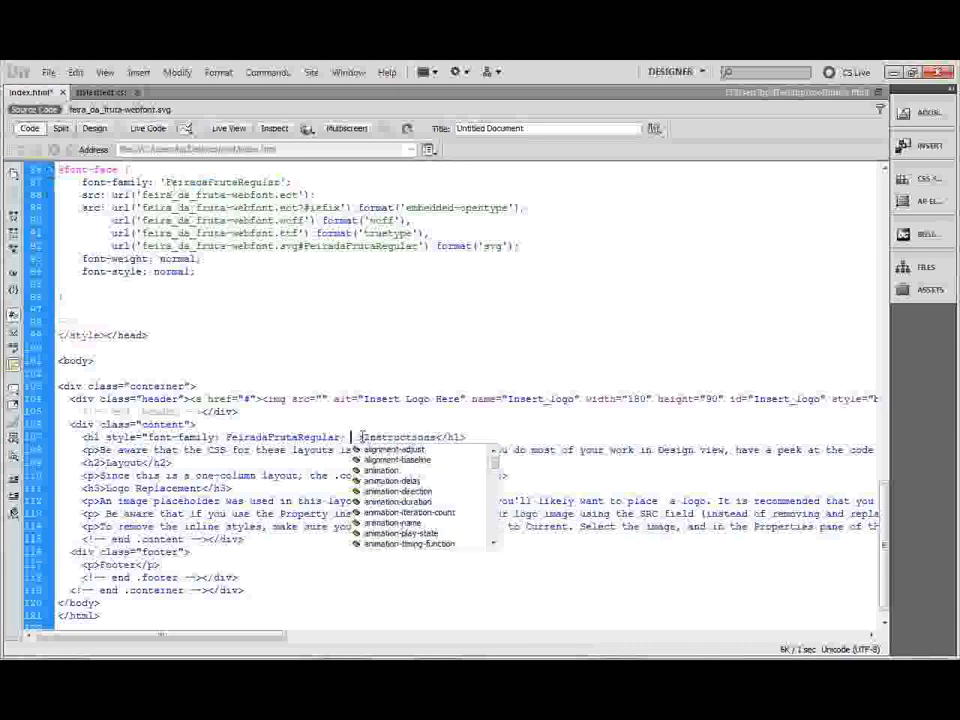
type("font")
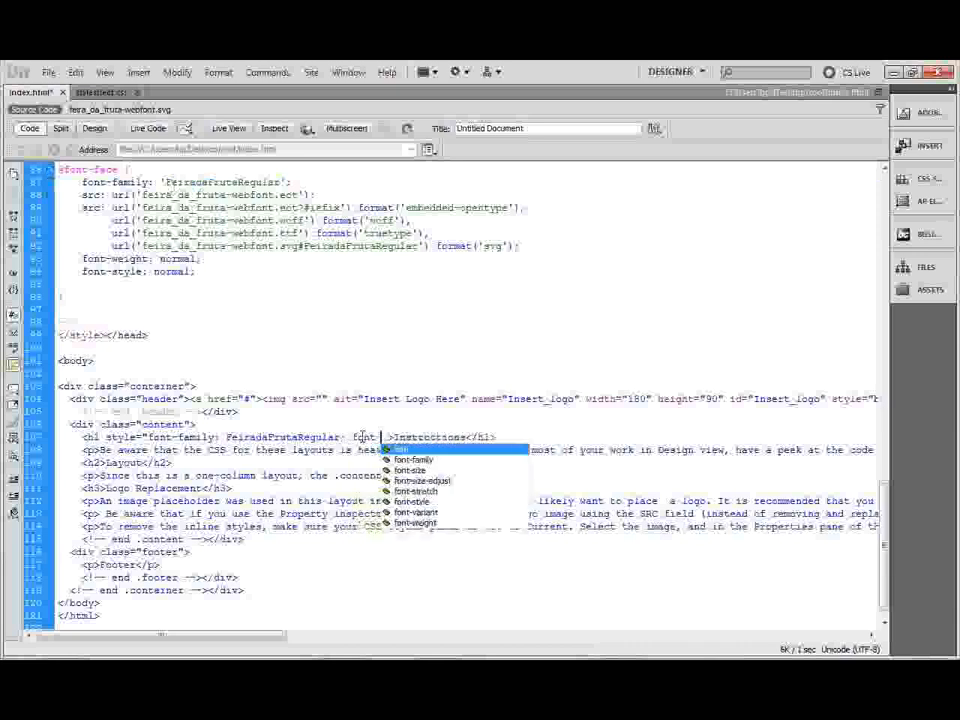
left_click(410, 448)
type("size: 3em; ")
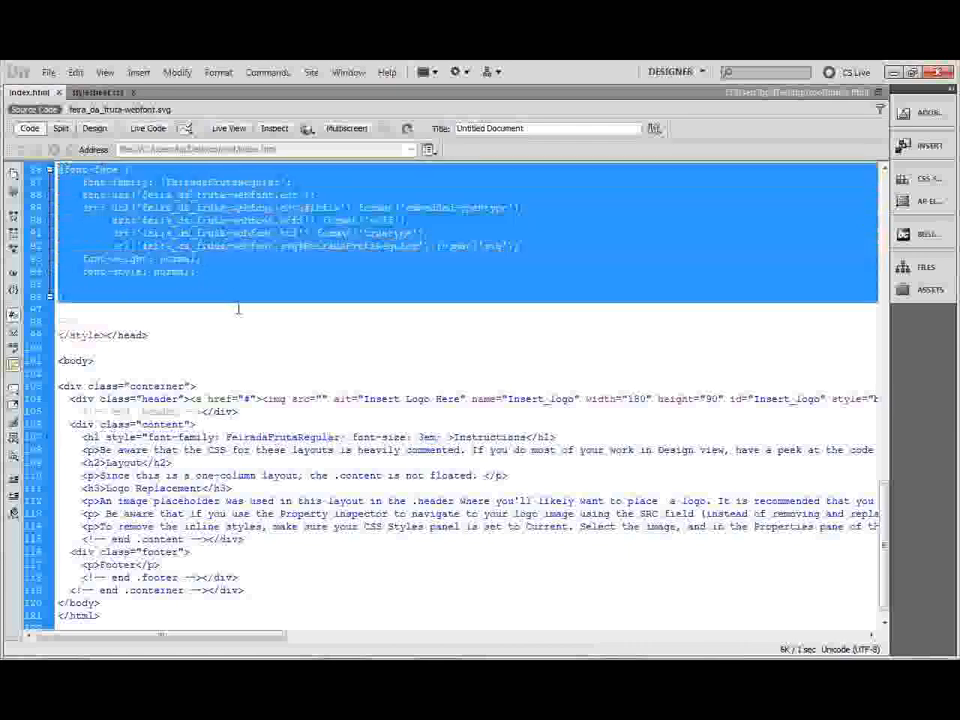
key("alt+tab")
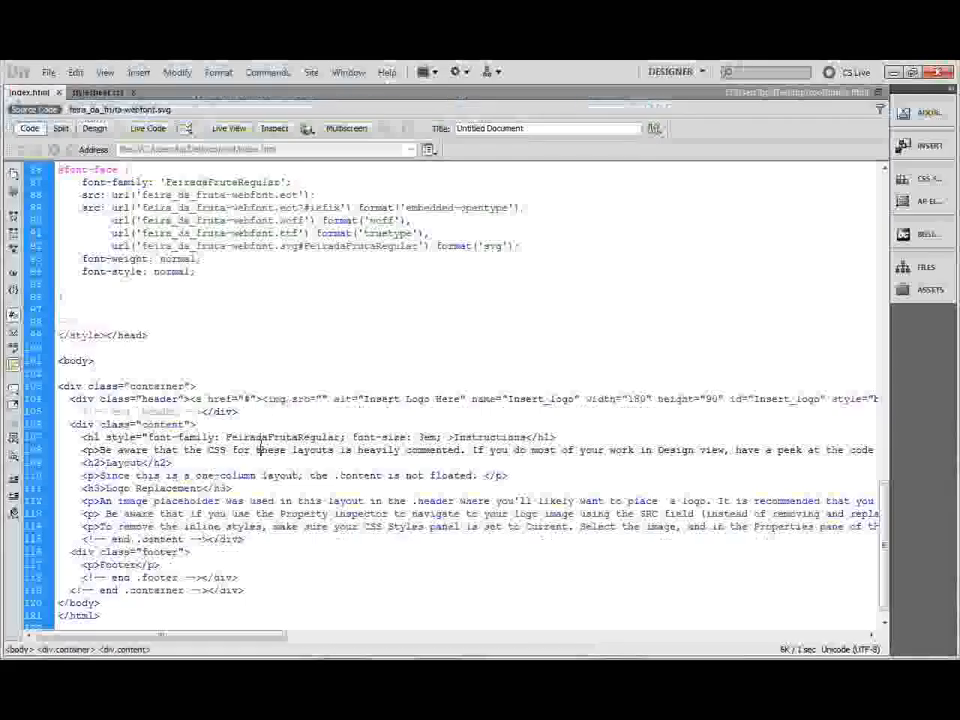
scroll("down", 3)
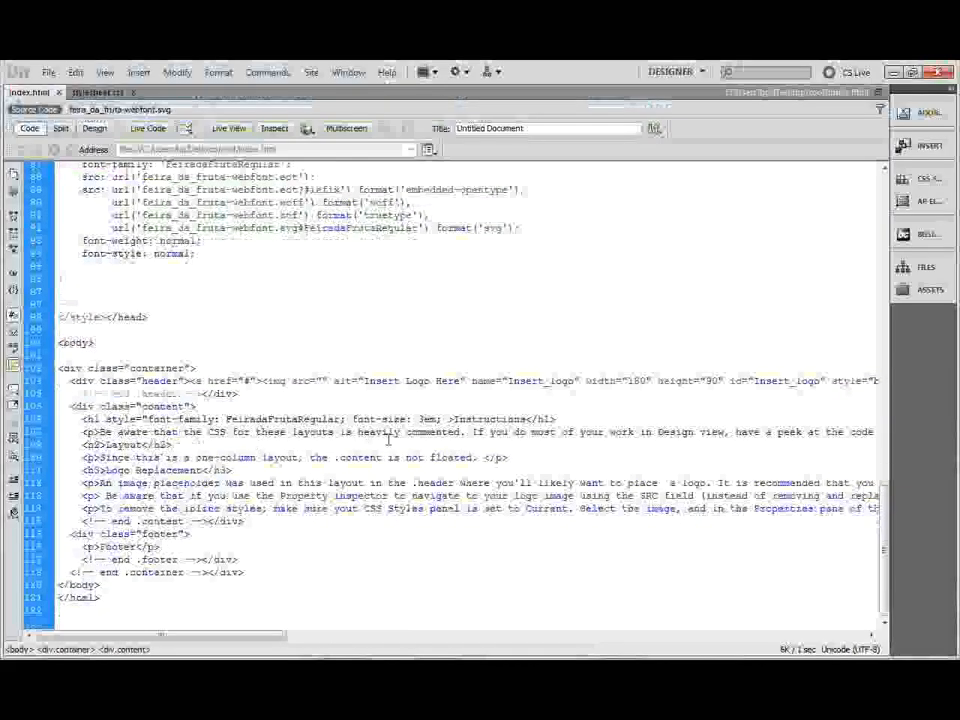